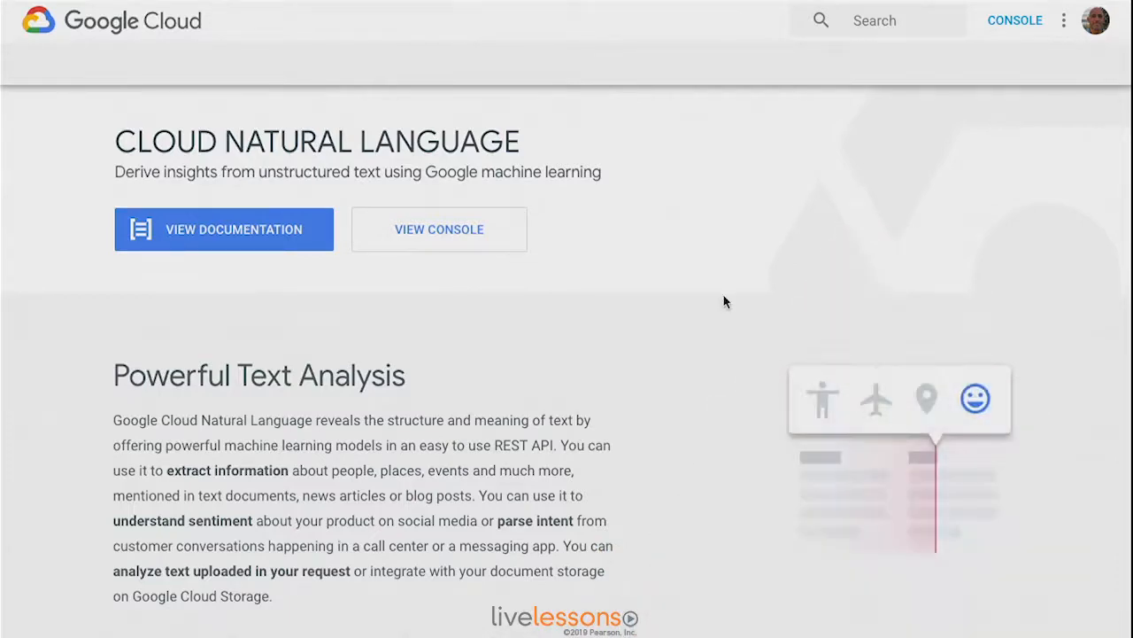
# Scroll down to the Try the API demo showing the sample Google and Android text.
pyautogui.scroll(-3)
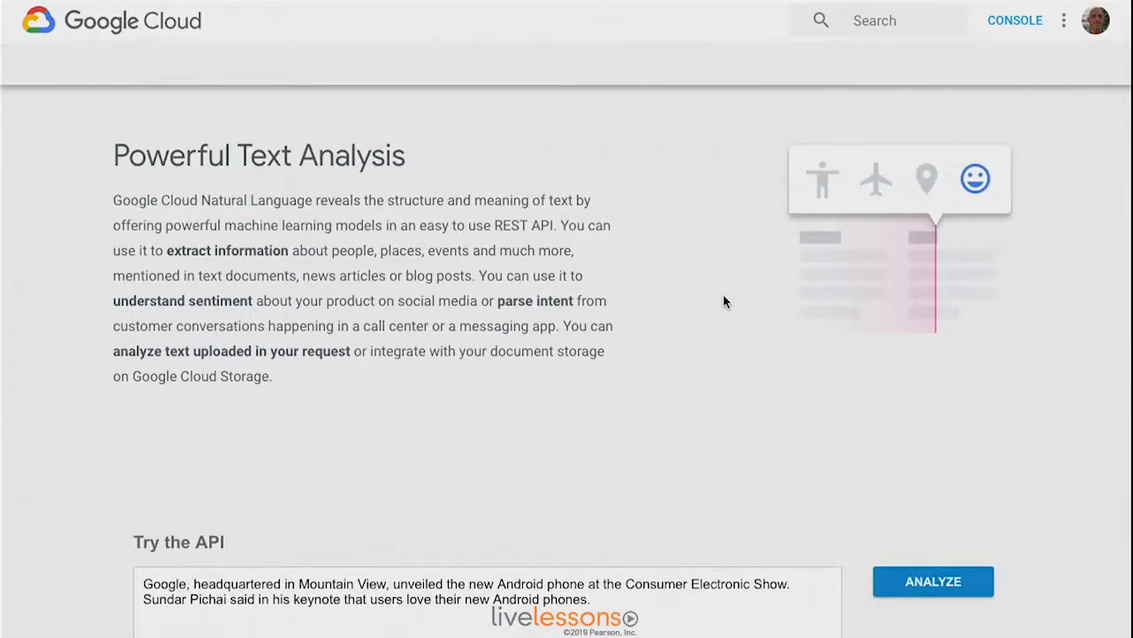
pyautogui.moveTo(683, 347)
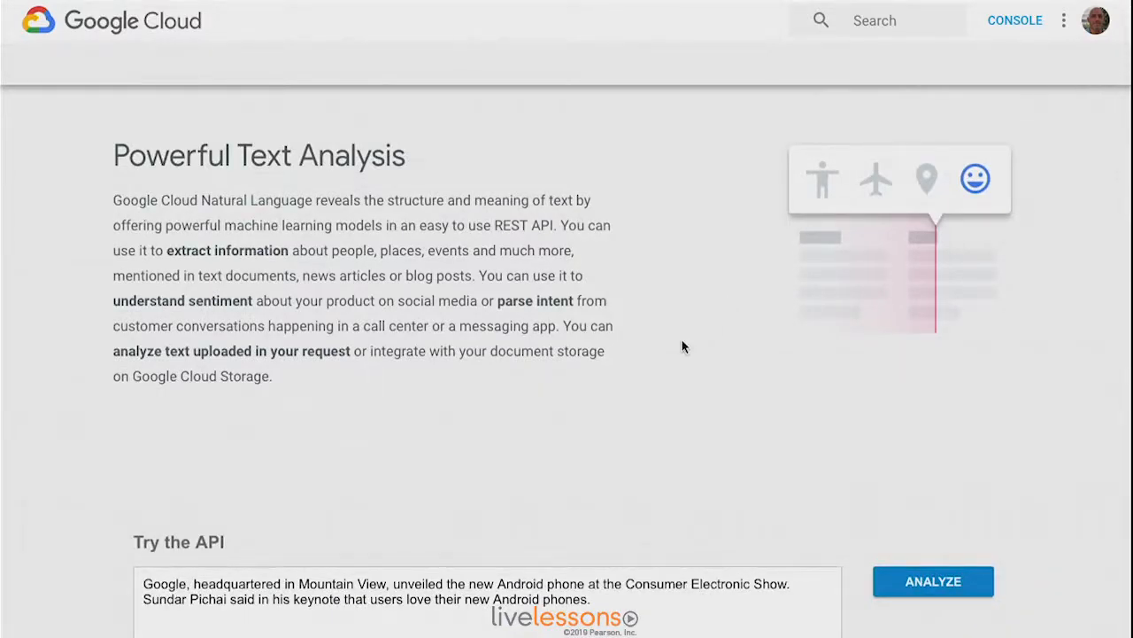
pyautogui.scroll(-3)
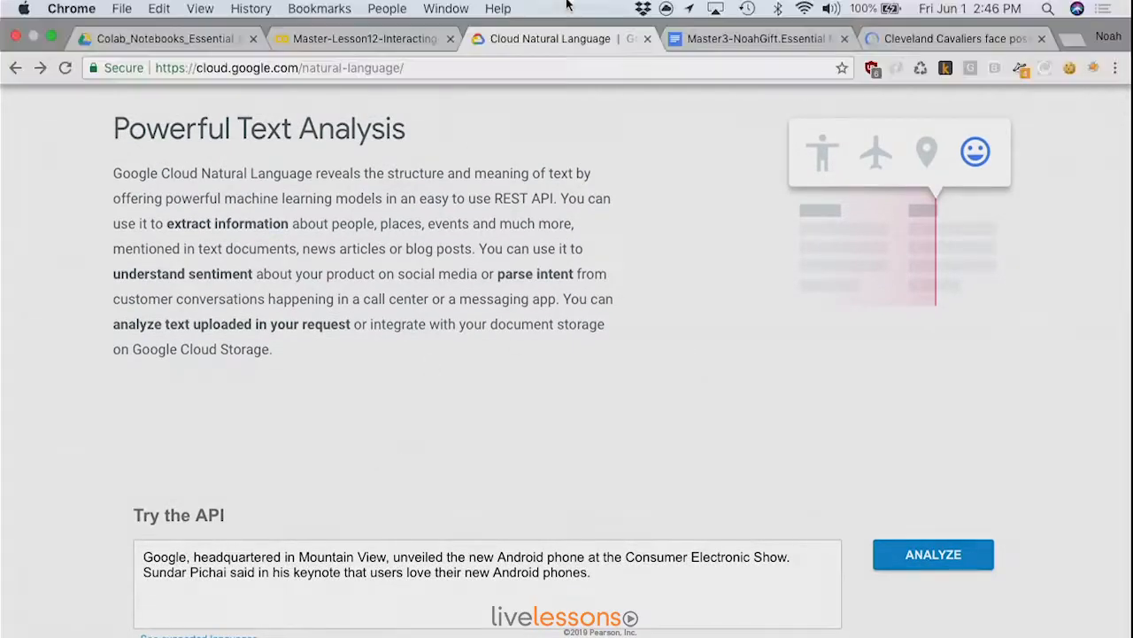
# View the ESPN Cavaliers suspension article, then return to the Natural Language demo.
pyautogui.click(952, 38)
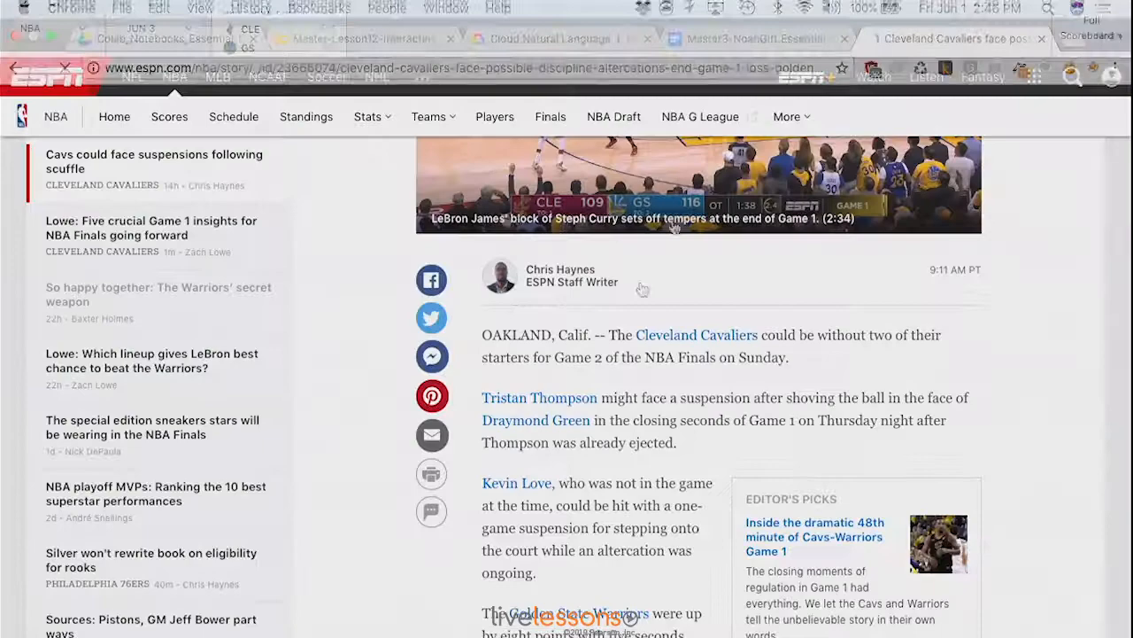
pyautogui.scroll(-3)
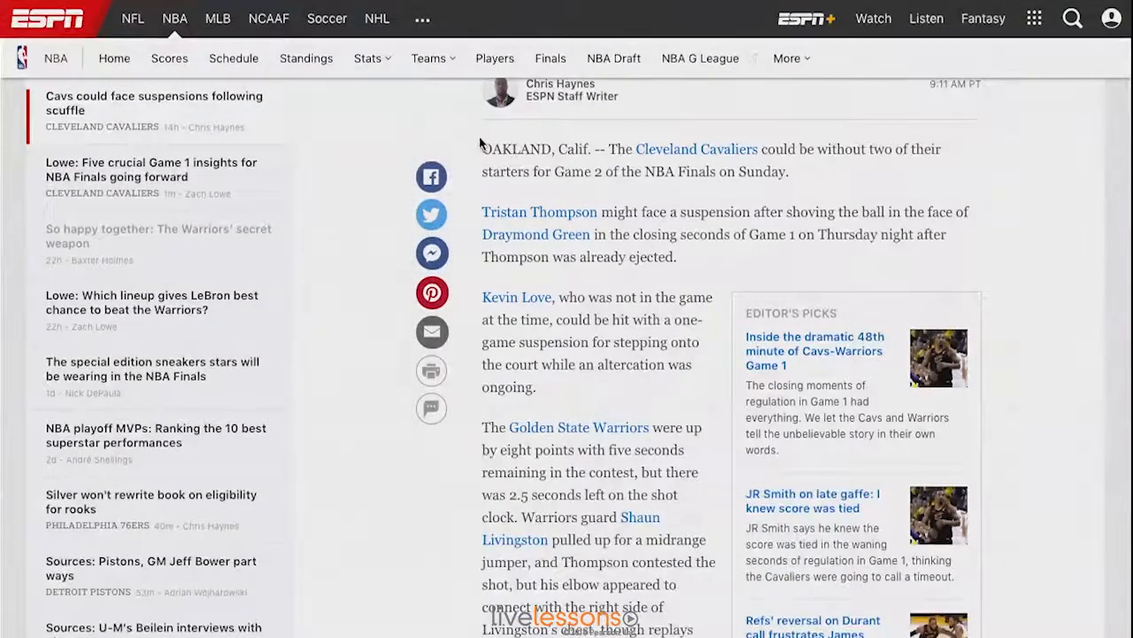
pyautogui.scroll(-3)
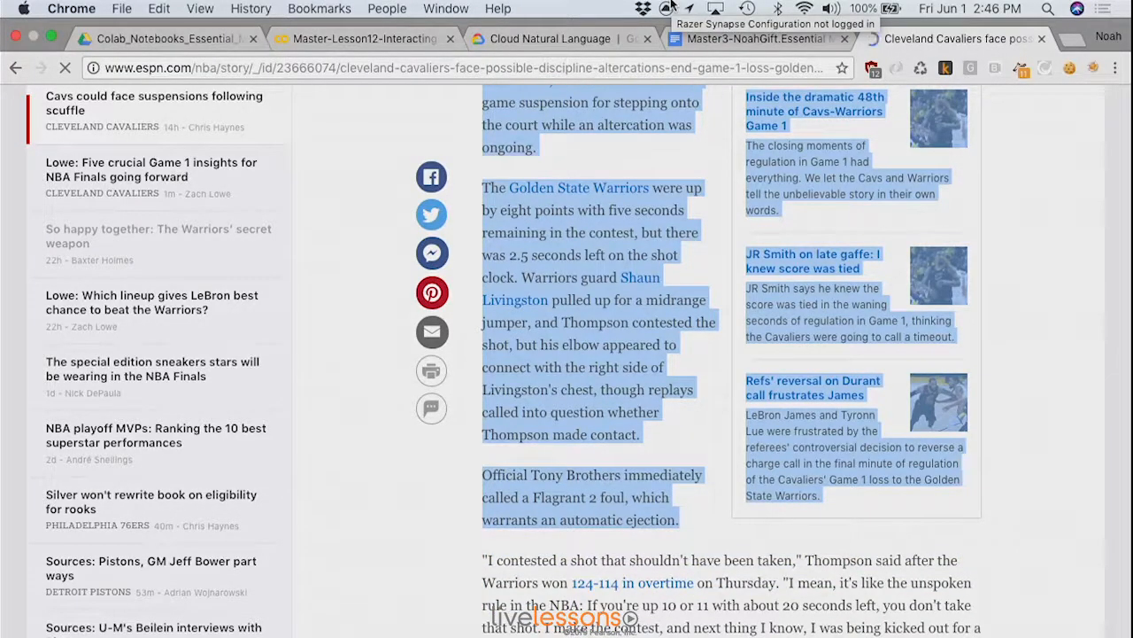
pyautogui.click(549, 38)
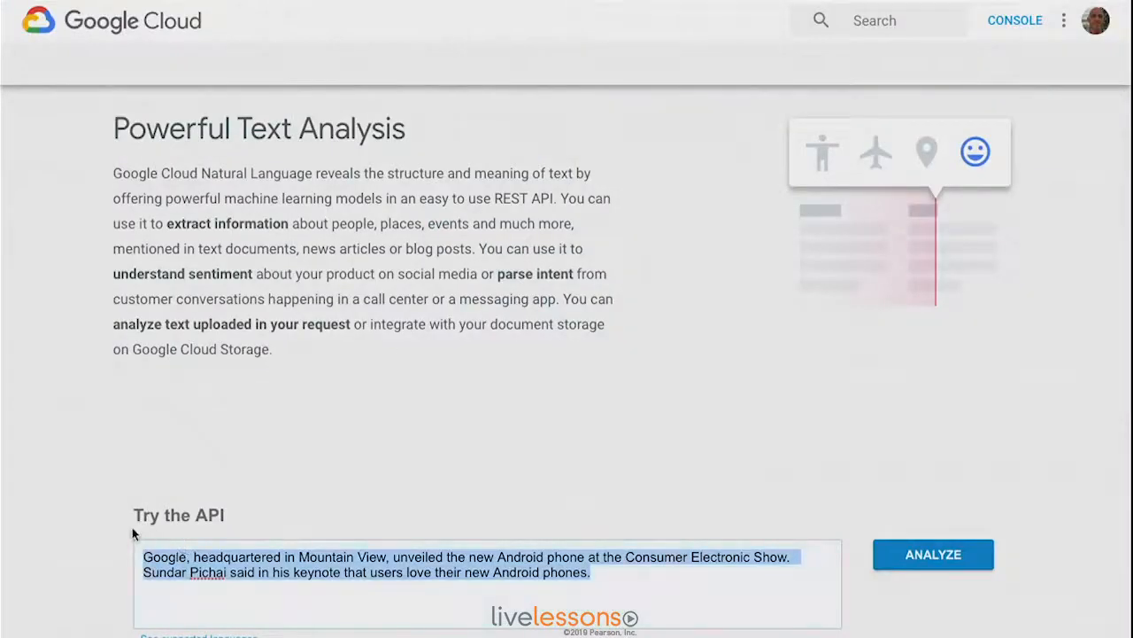
pyautogui.click(933, 554)
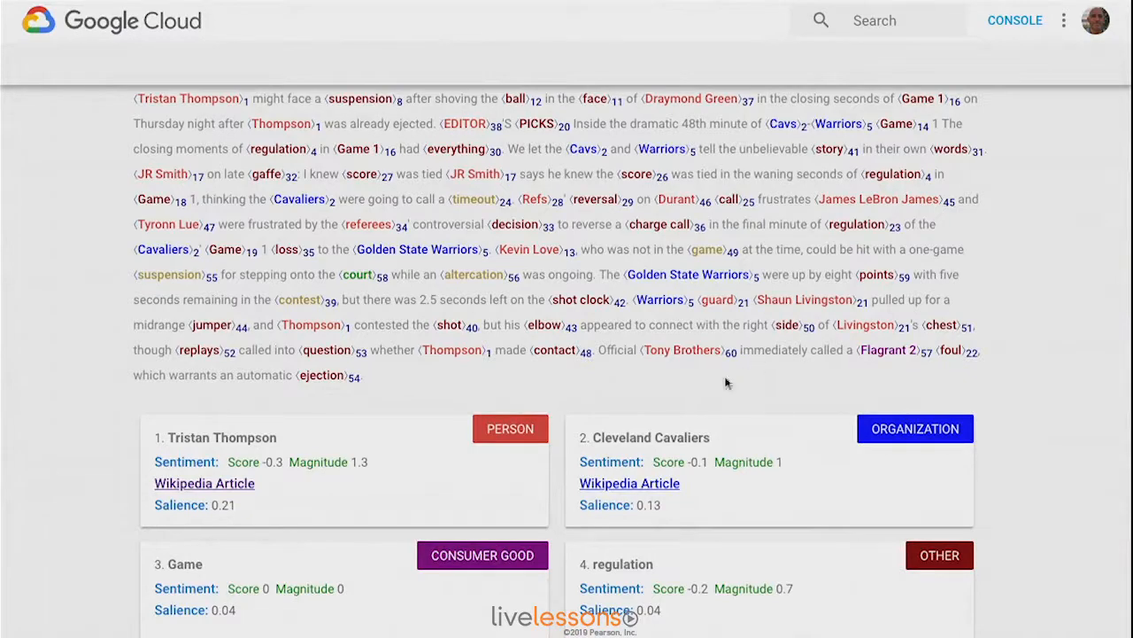
pyautogui.scroll(-3)
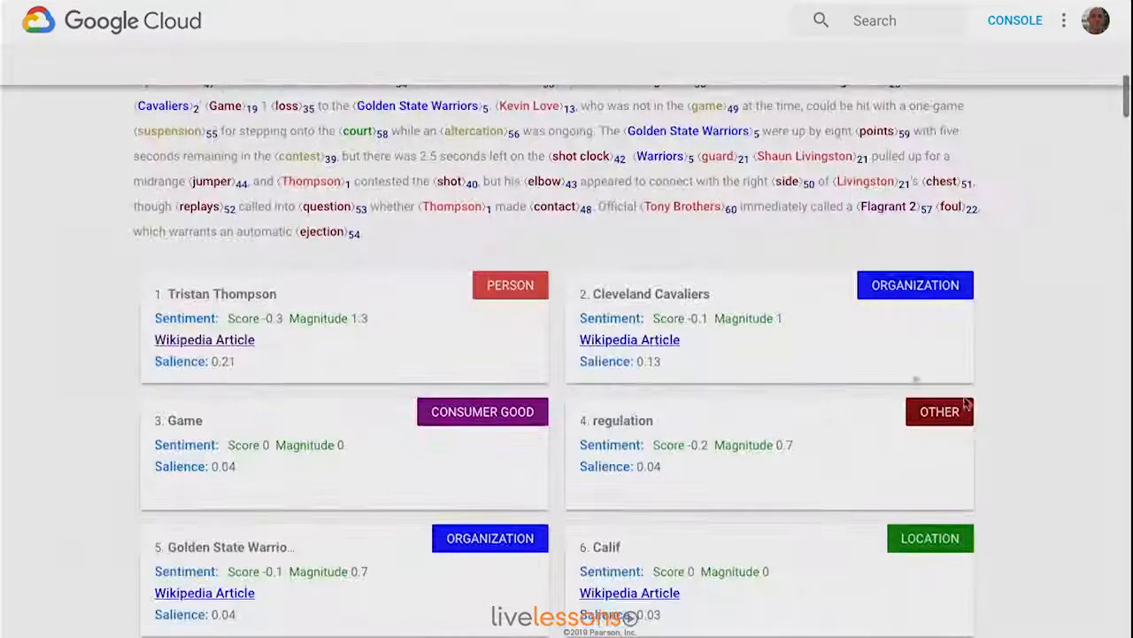
pyautogui.scroll(-3)
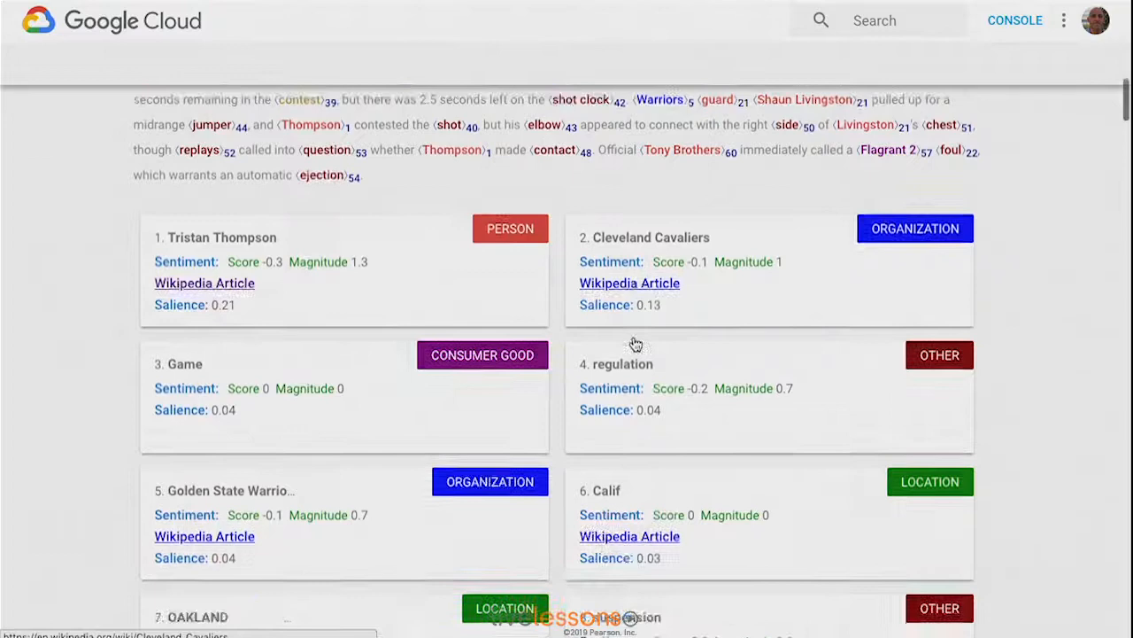
pyautogui.scroll(-3)
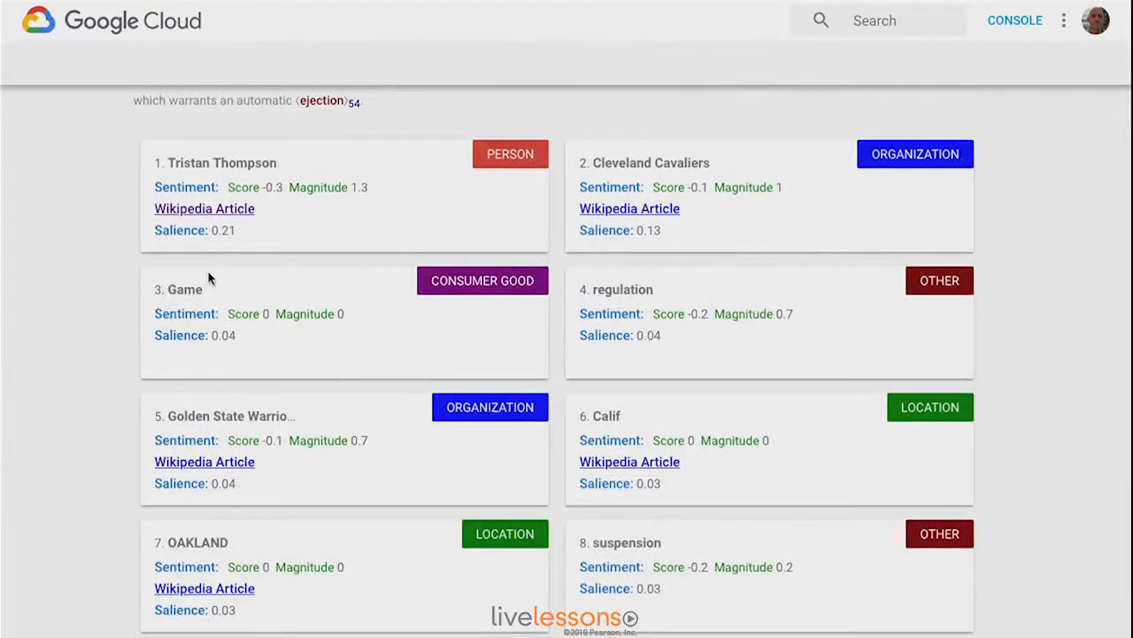
pyautogui.moveTo(253, 529)
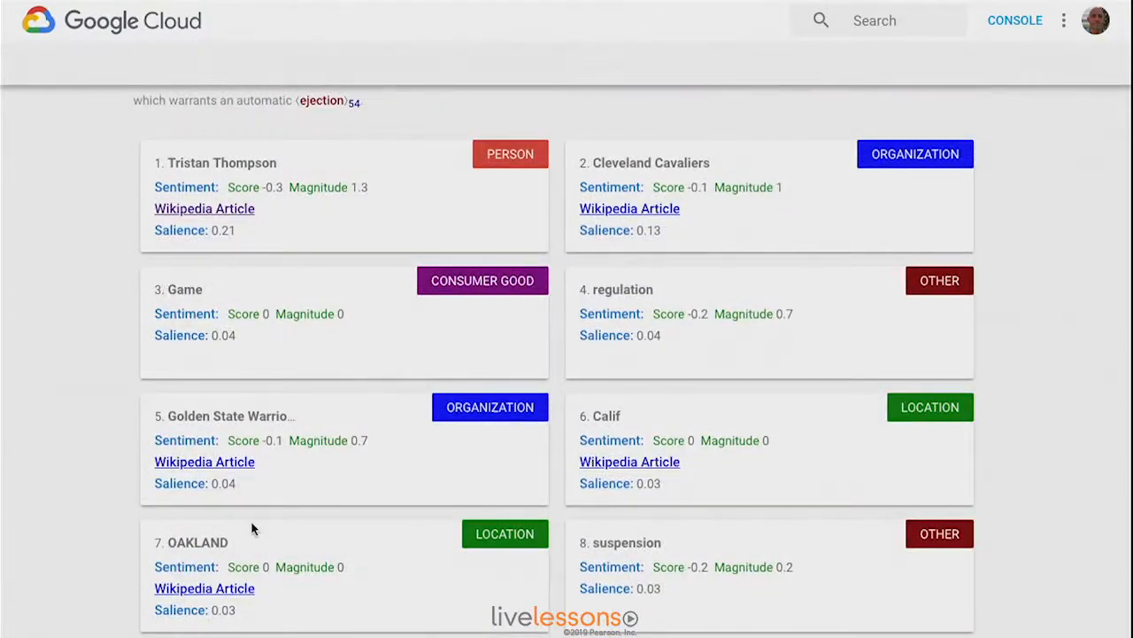
pyautogui.moveTo(633, 567)
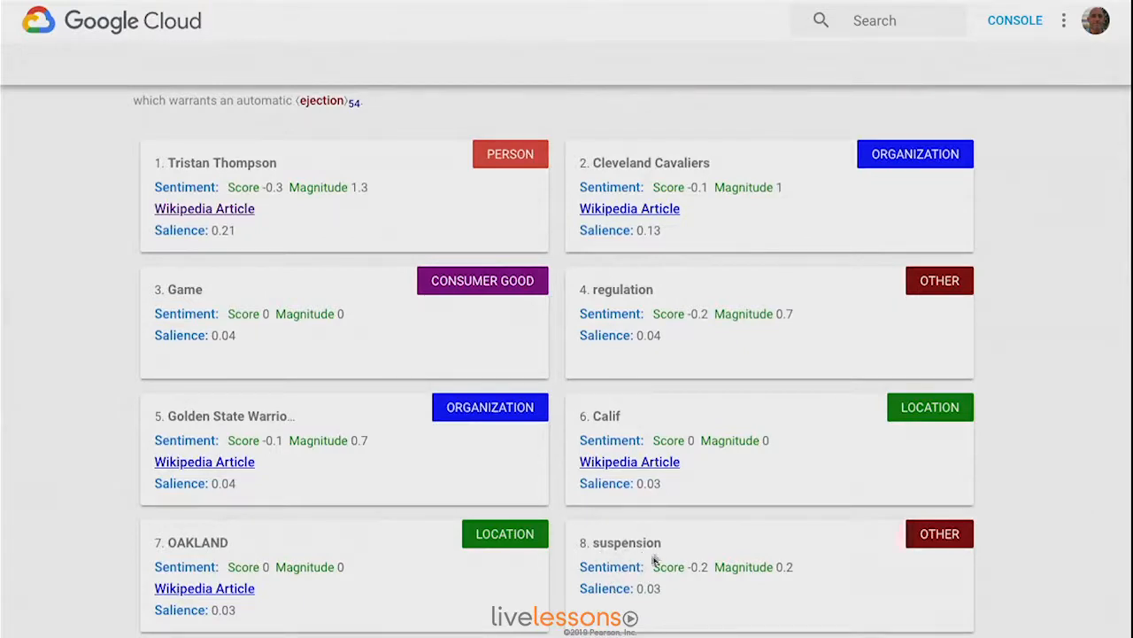
pyautogui.moveTo(813, 561)
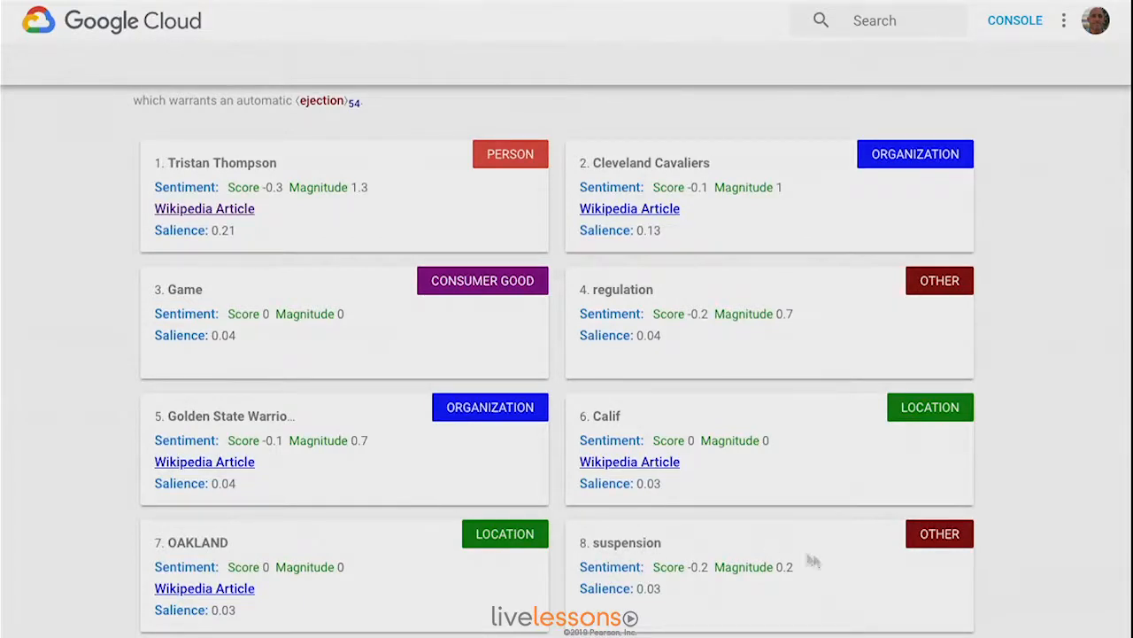
pyautogui.scroll(-3)
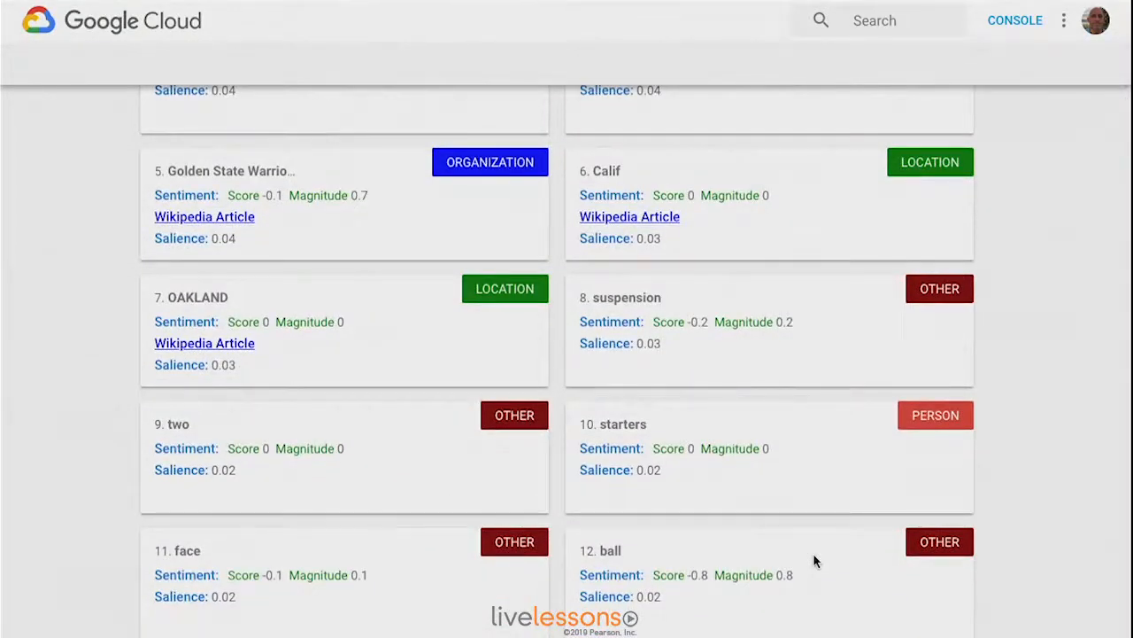
pyautogui.scroll(-3)
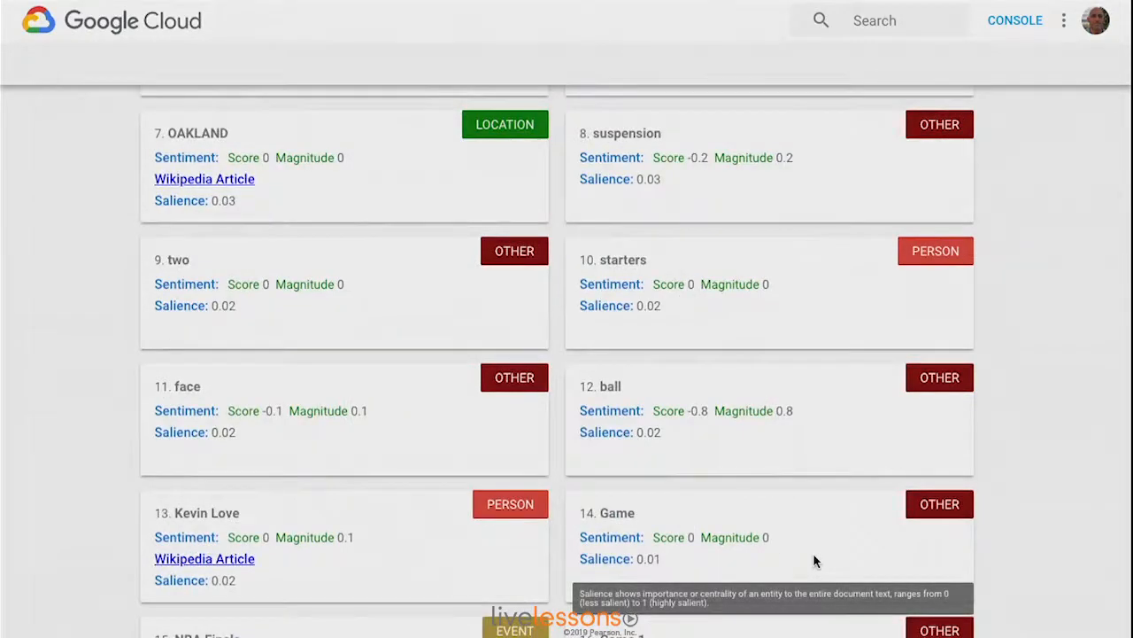
pyautogui.scroll(-3)
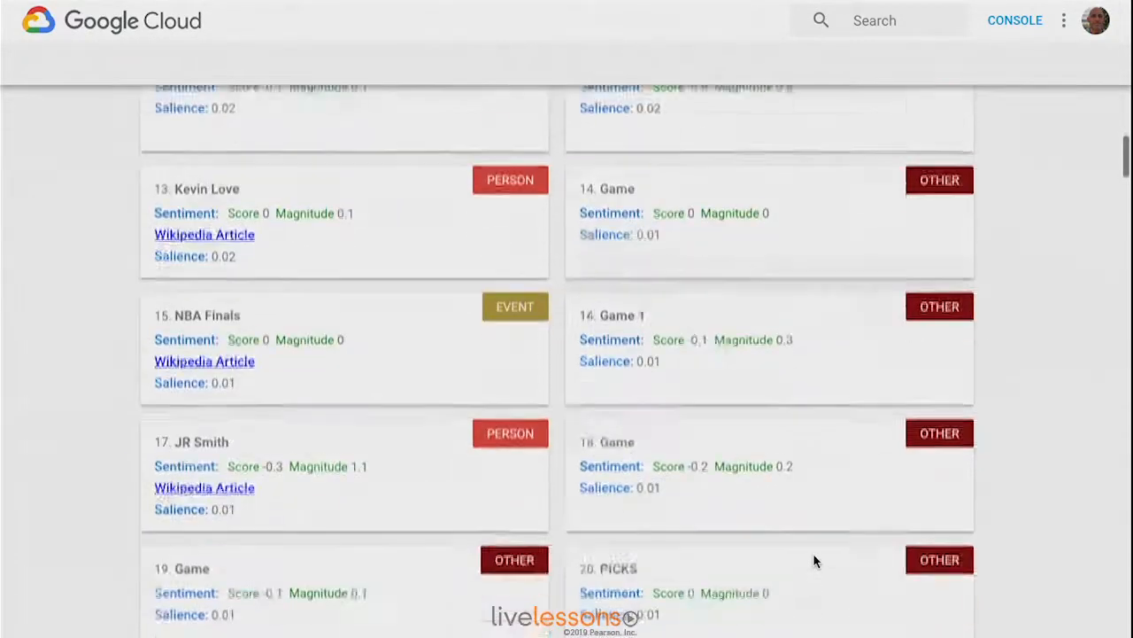
pyautogui.scroll(-3)
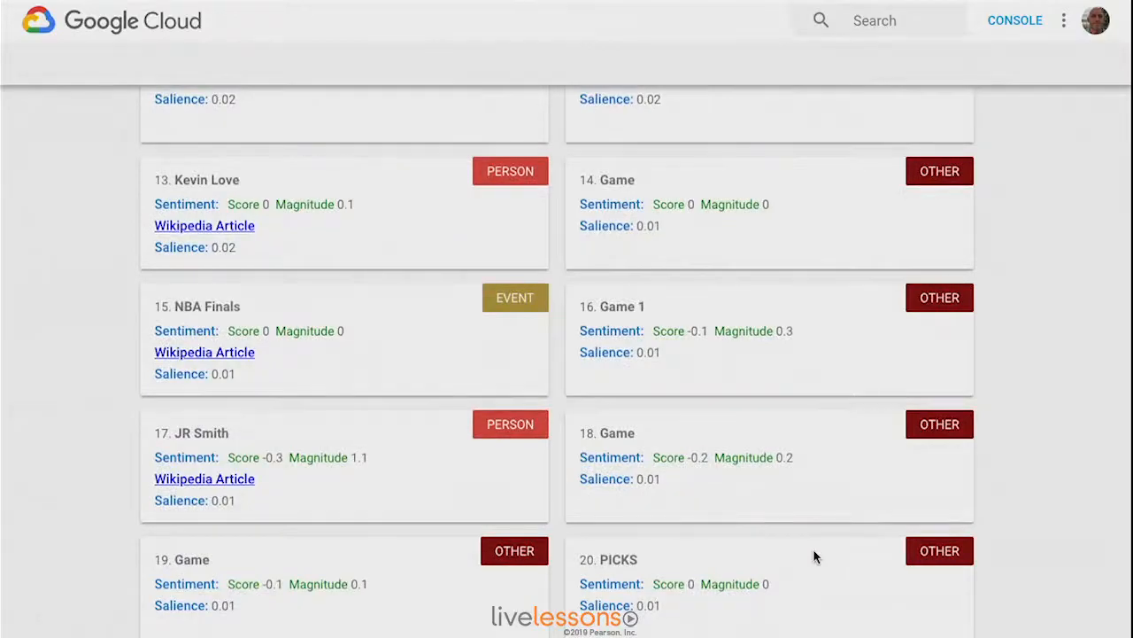
pyautogui.scroll(-3)
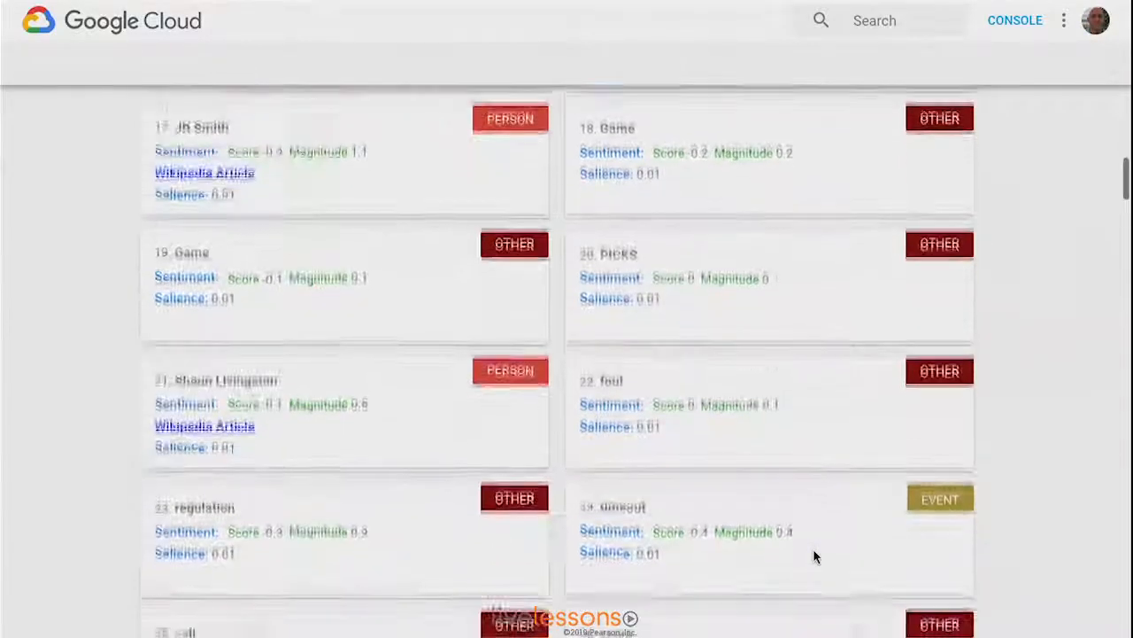
pyautogui.scroll(-3)
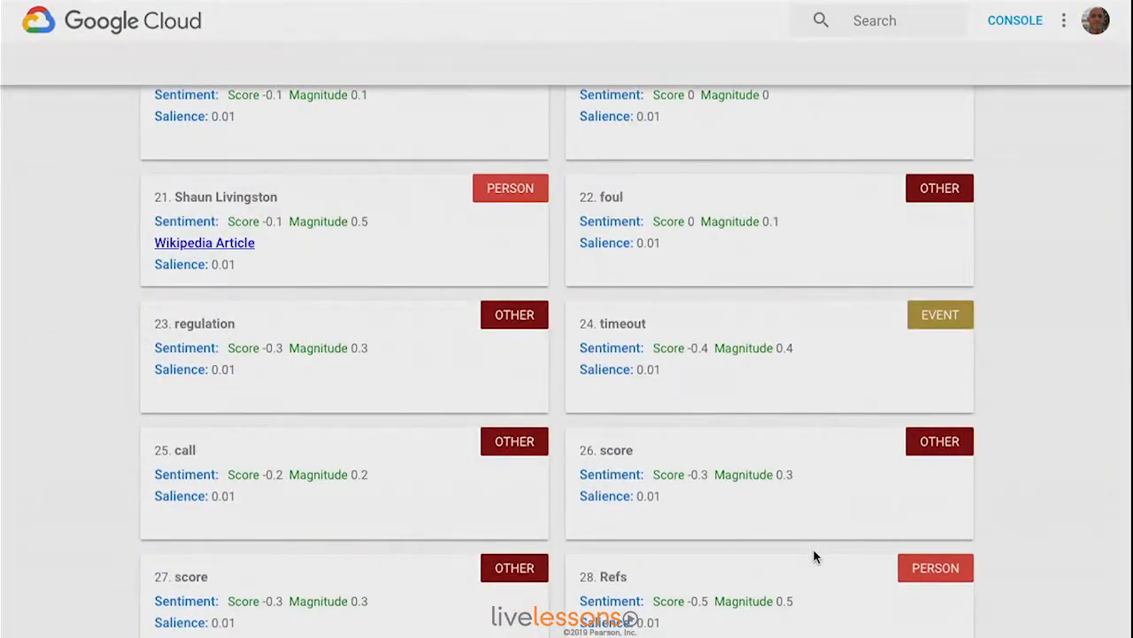
pyautogui.scroll(-3)
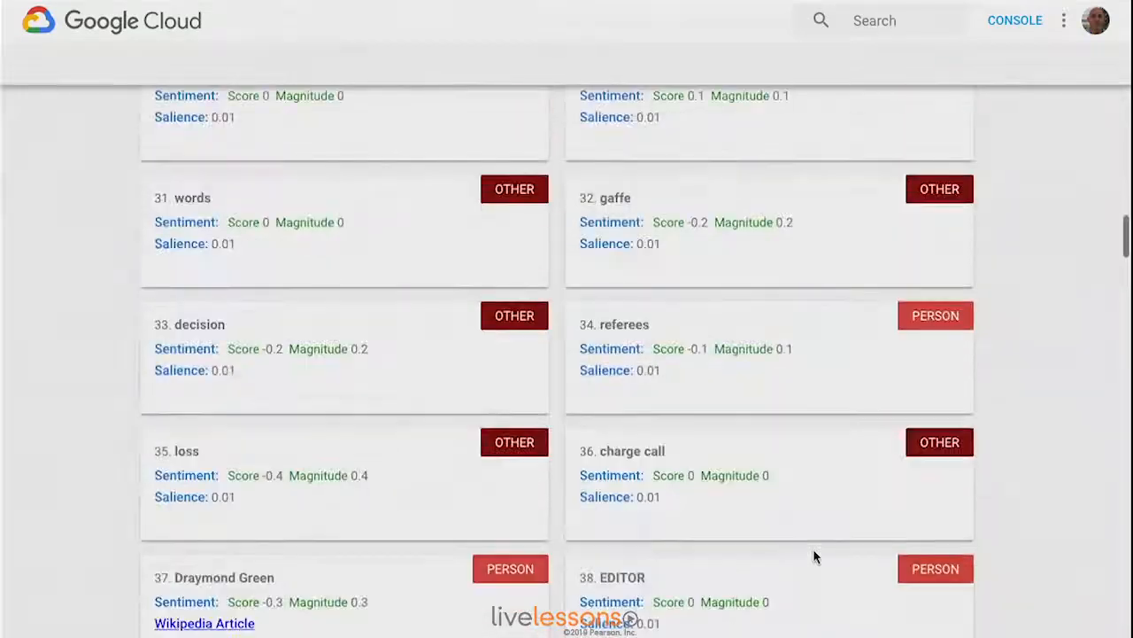
pyautogui.scroll(-3)
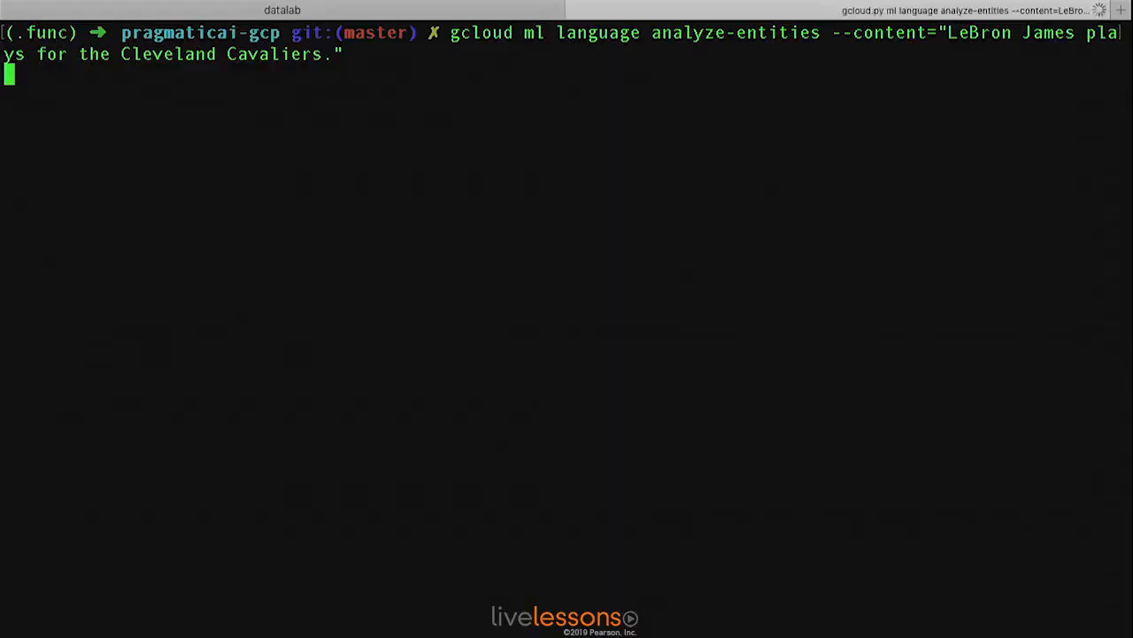
# Run gcloud analyze-entities on the LeBron James and Cleveland Cavaliers sentence.
pyautogui.press('enter')
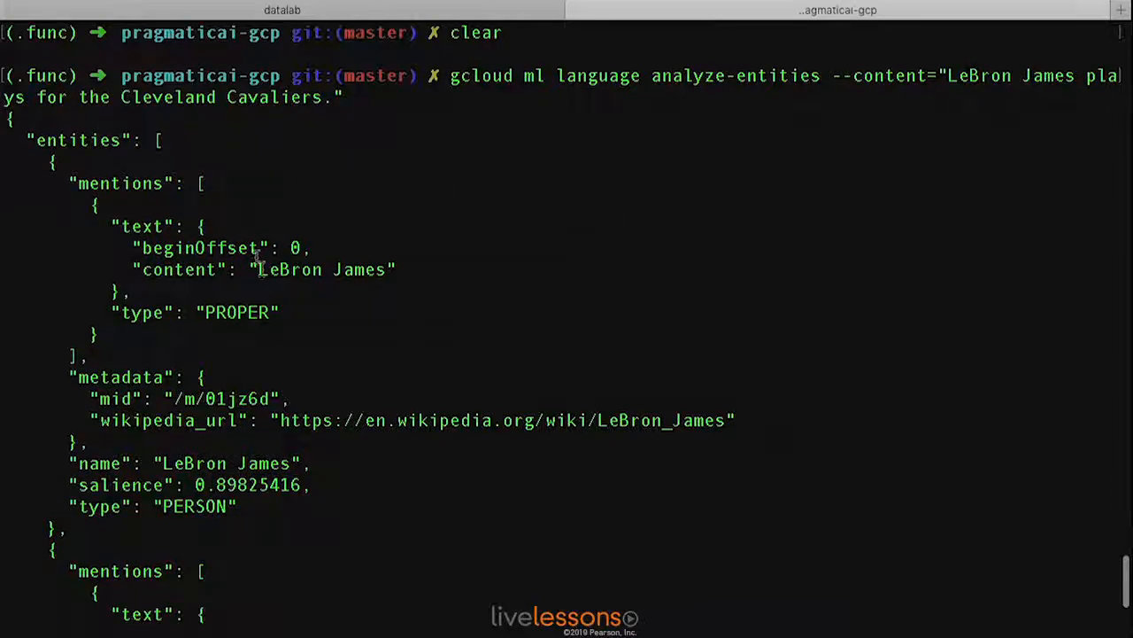
pyautogui.moveTo(354, 349)
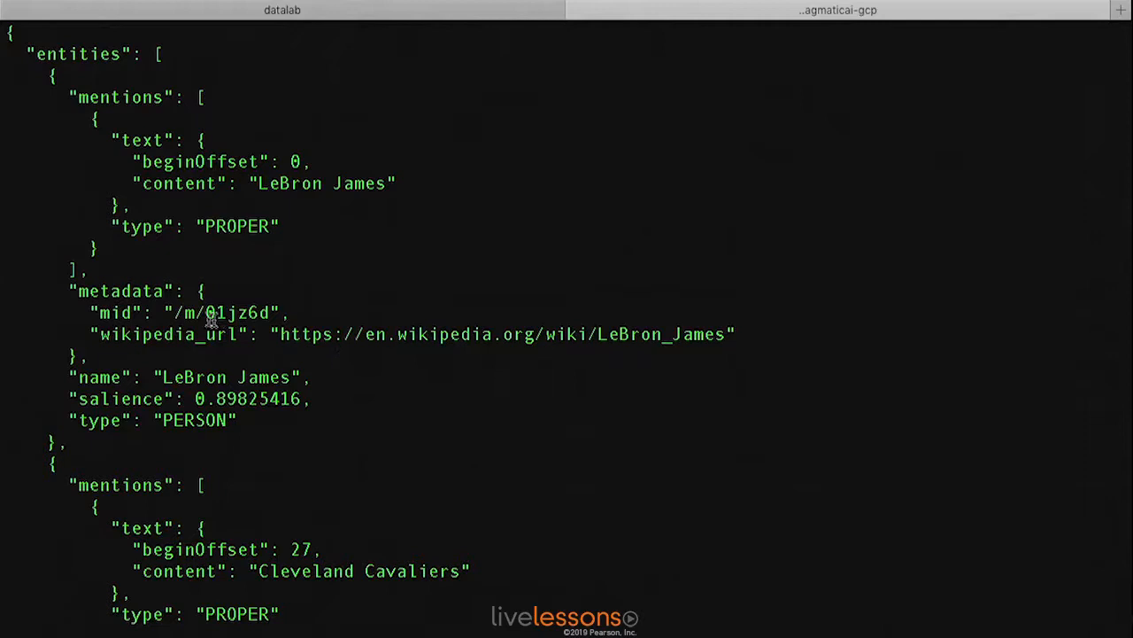
pyautogui.moveTo(403, 337)
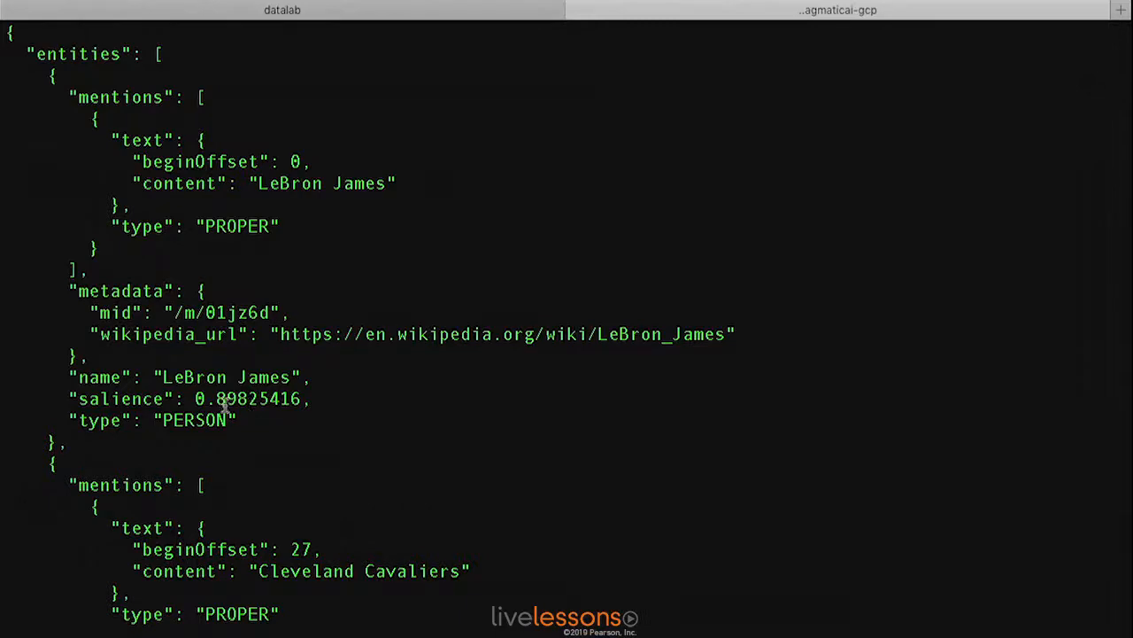
pyautogui.moveTo(606, 512)
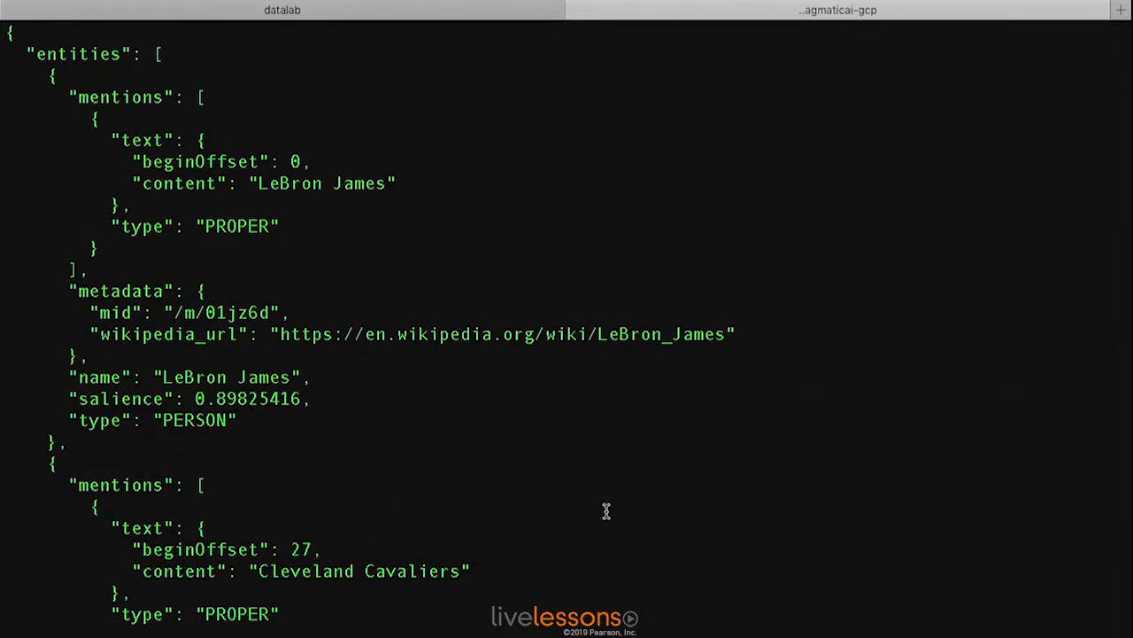
# Scroll the JSON output to show Cleveland Cavaliers as ORGANIZATION with salience about 0.10.
pyautogui.scroll(-3)
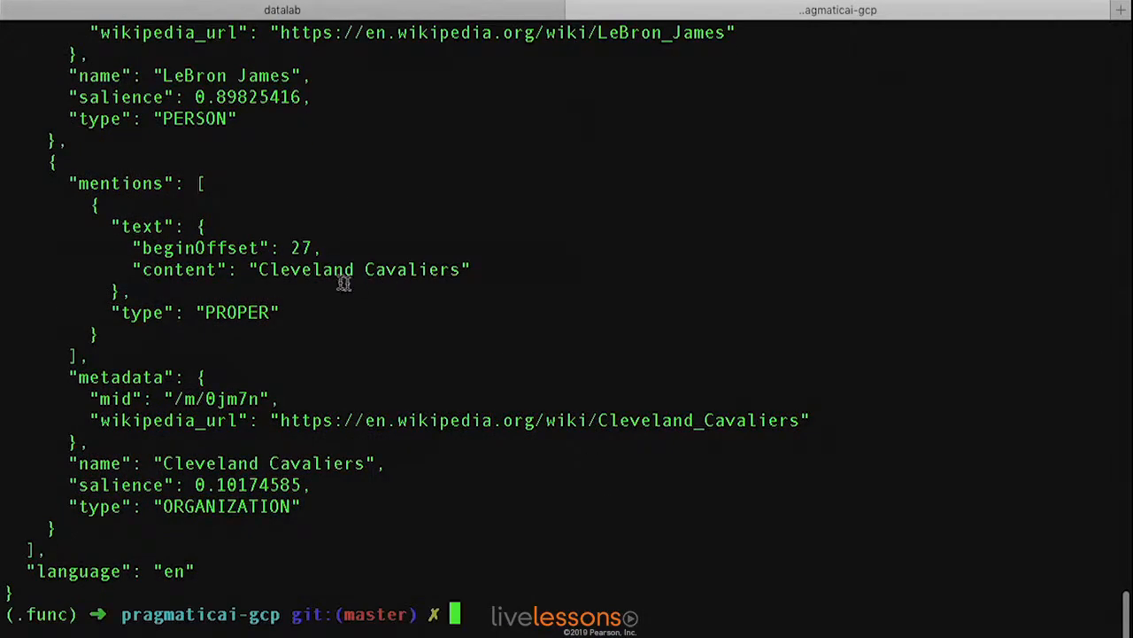
pyautogui.moveTo(226, 321)
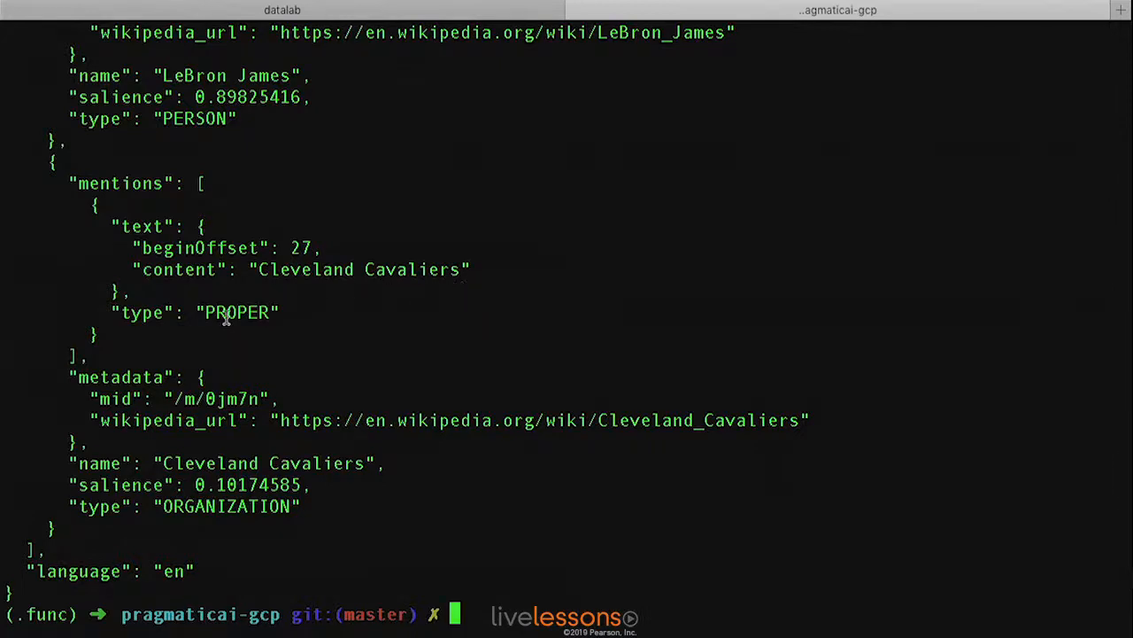
pyautogui.moveTo(467, 485)
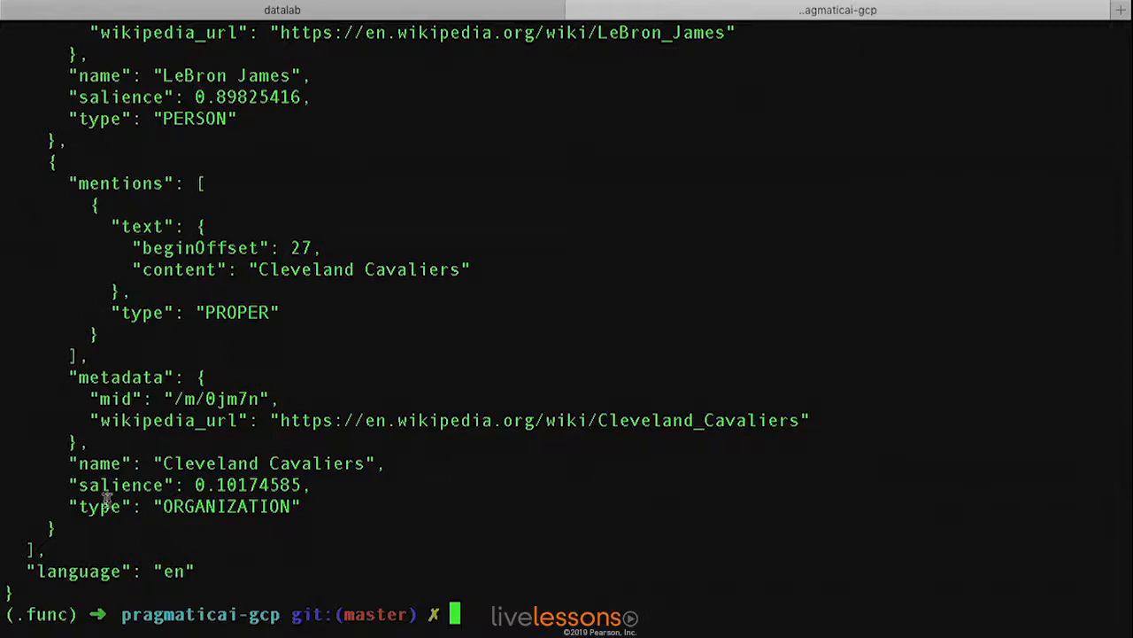
pyautogui.moveTo(195, 506)
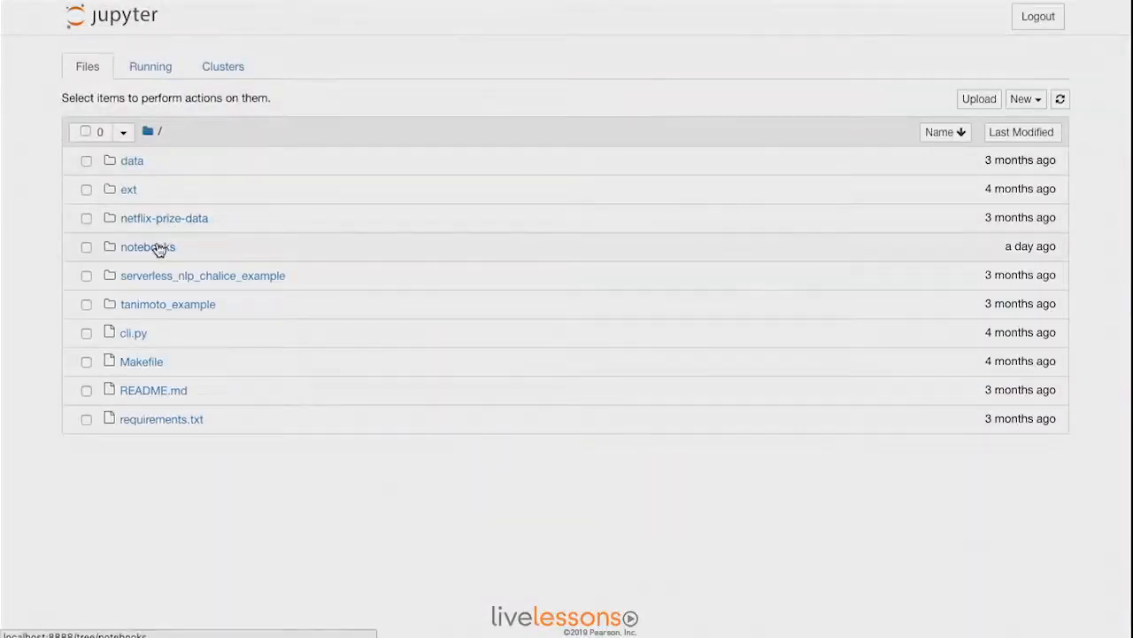
# Open notebooks/NLP_GCP.ipynb in the Jupyter file browser.
pyautogui.click(148, 246)
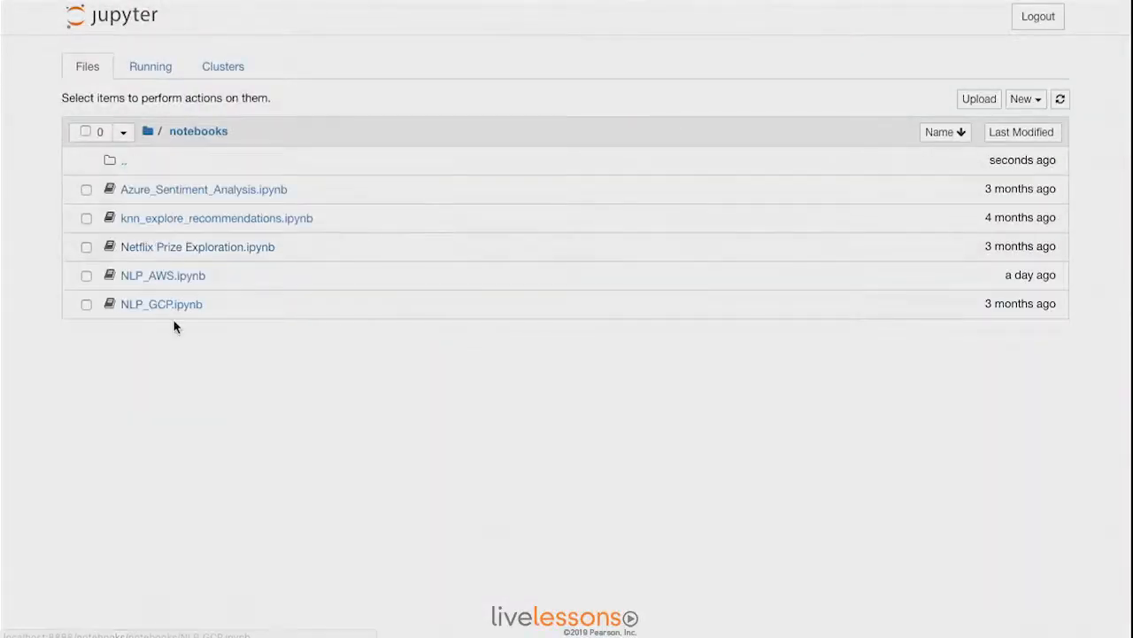
pyautogui.moveTo(161, 303)
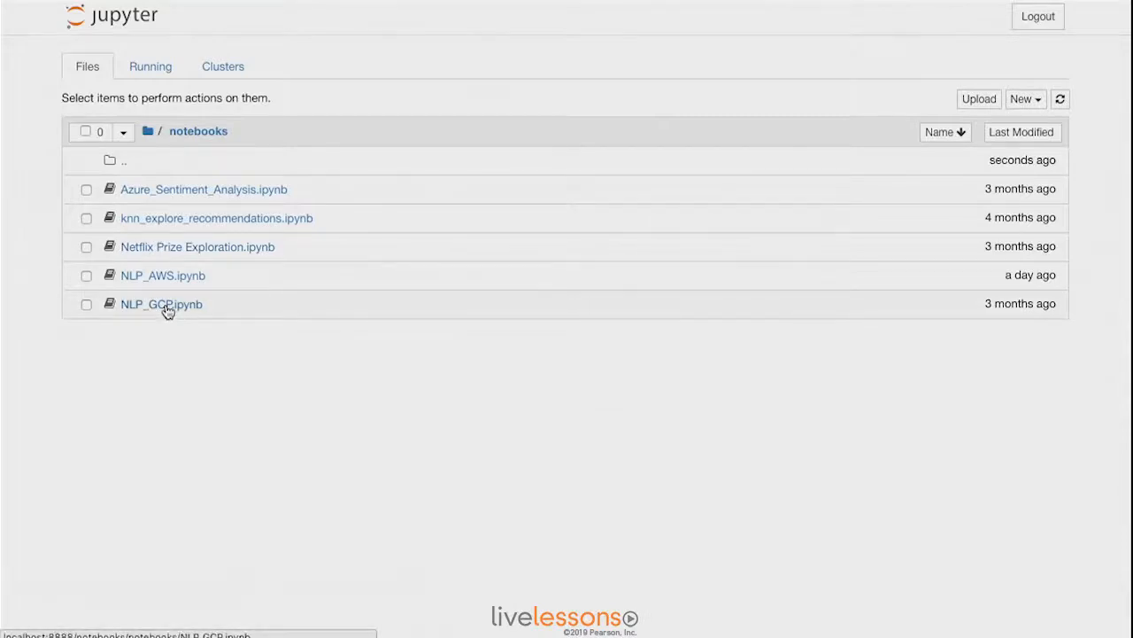
pyautogui.click(161, 304)
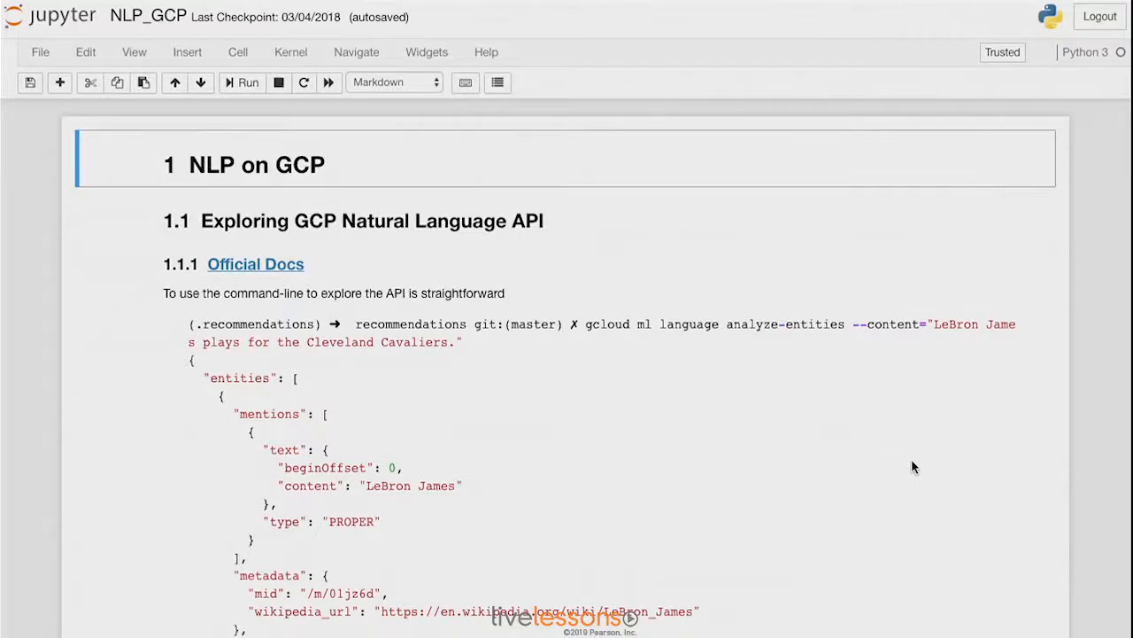
pyautogui.scroll(-3)
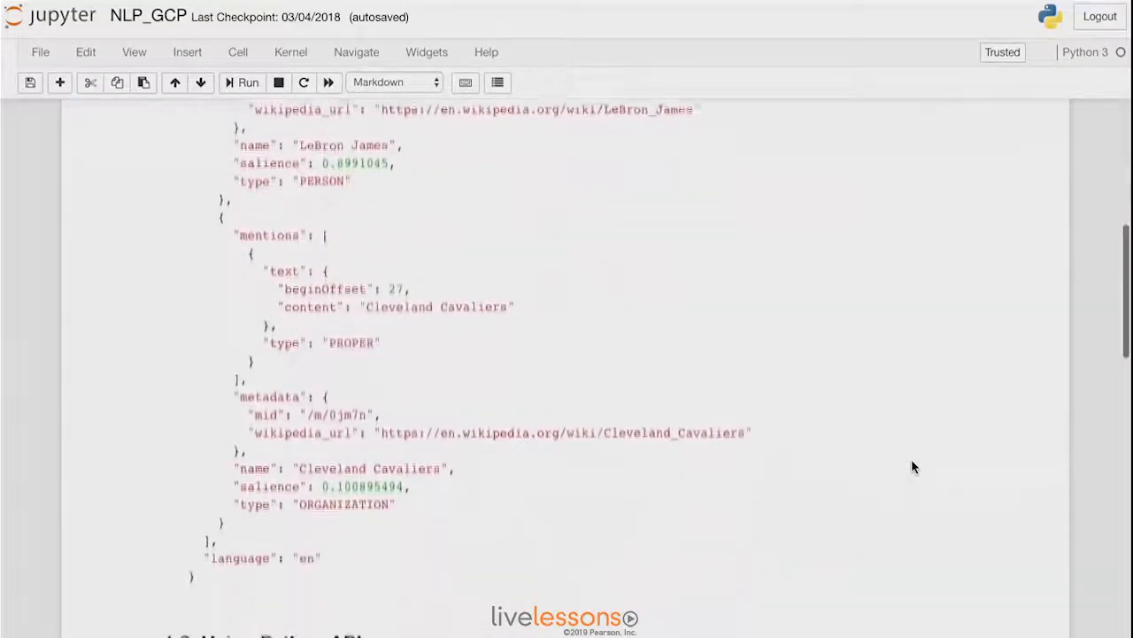
pyautogui.scroll(-3)
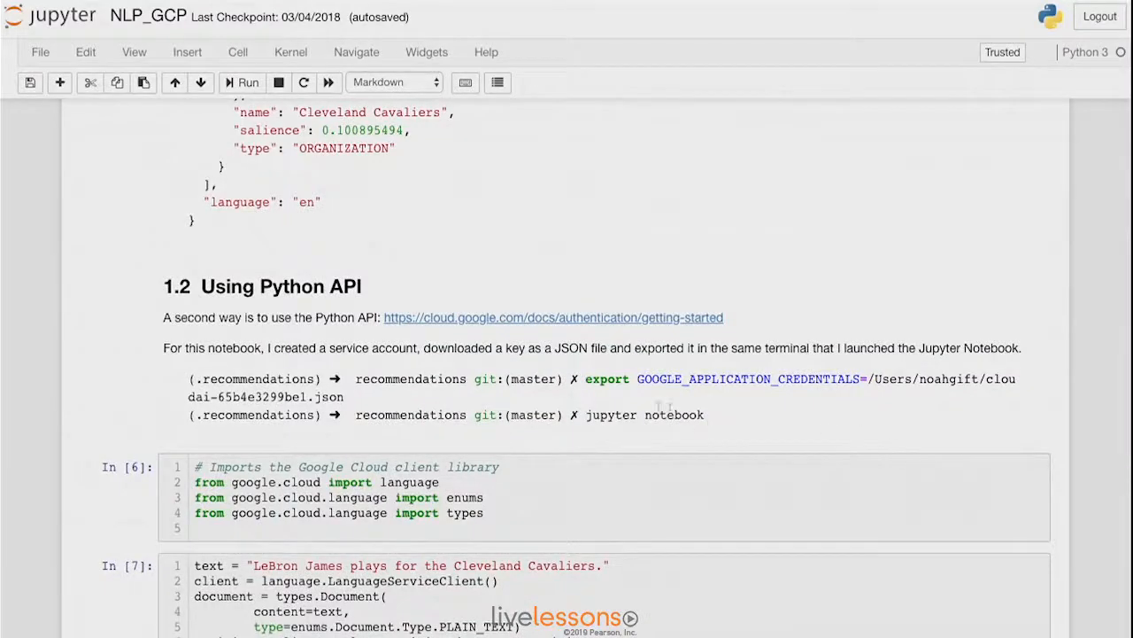
pyautogui.moveTo(770, 396)
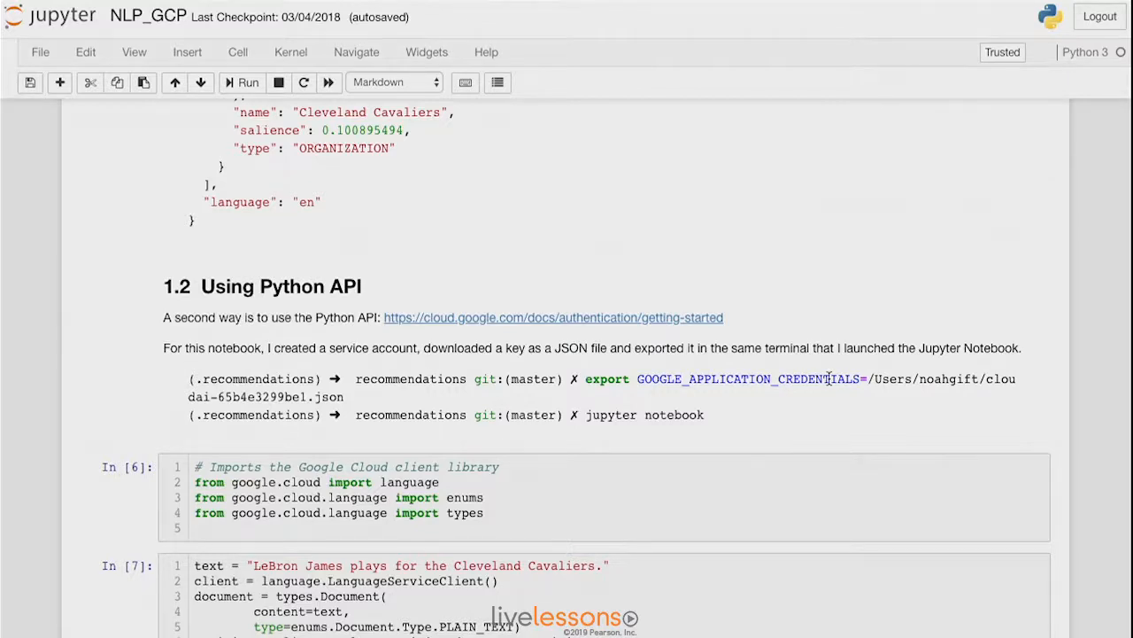
pyautogui.moveTo(651, 429)
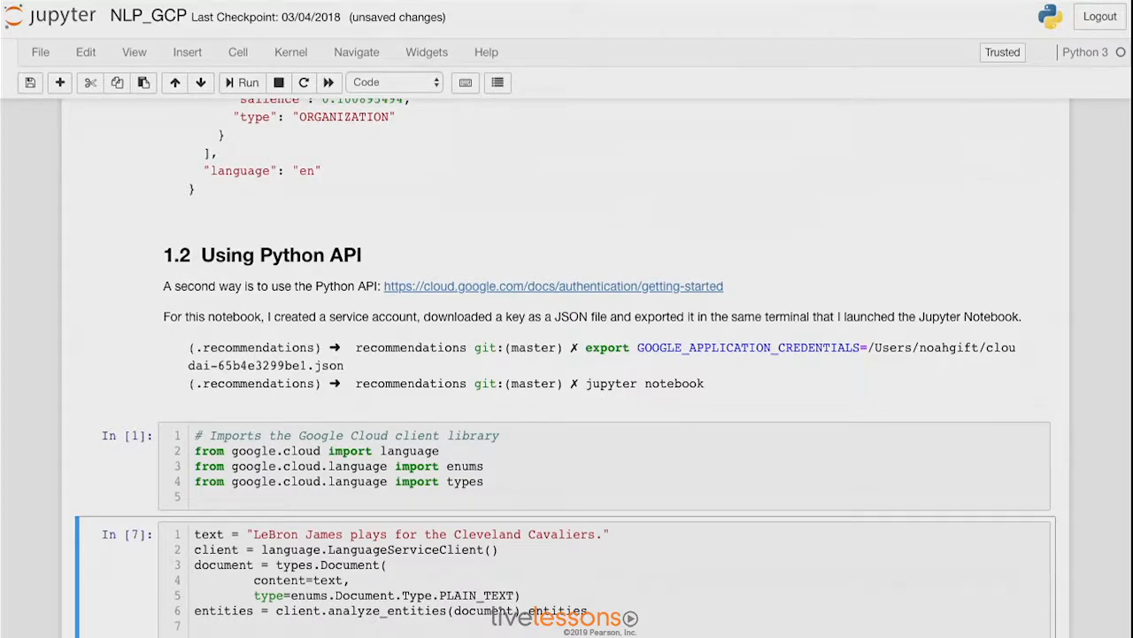
# Scroll to the analyze_entities output listing LeBron James as PERSON and Cleveland Cavaliers as ORGANIZATION.
pyautogui.scroll(-3)
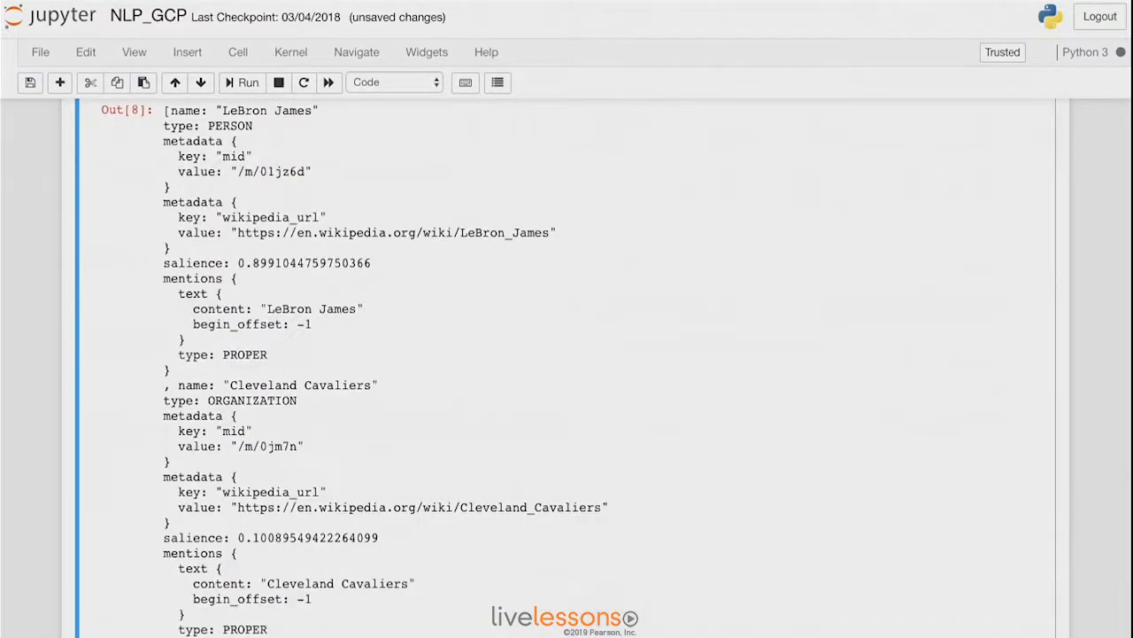